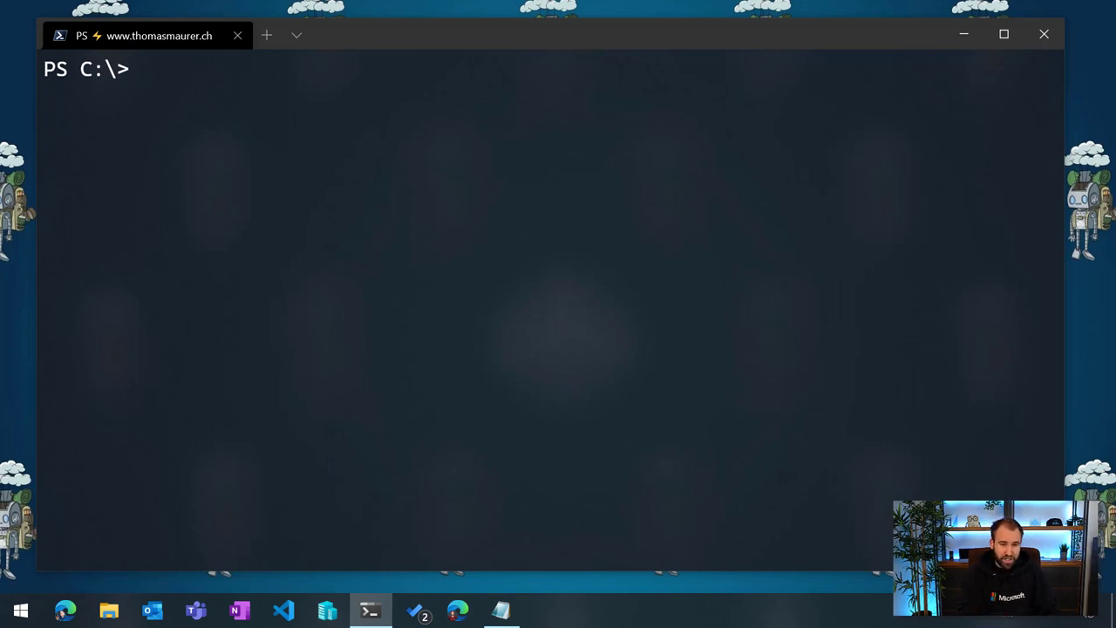
# - Run Get-Process "notepad" to list the notepad process (Id 4664), rerunning it after clearing
pyautogui.write('Get-Process')
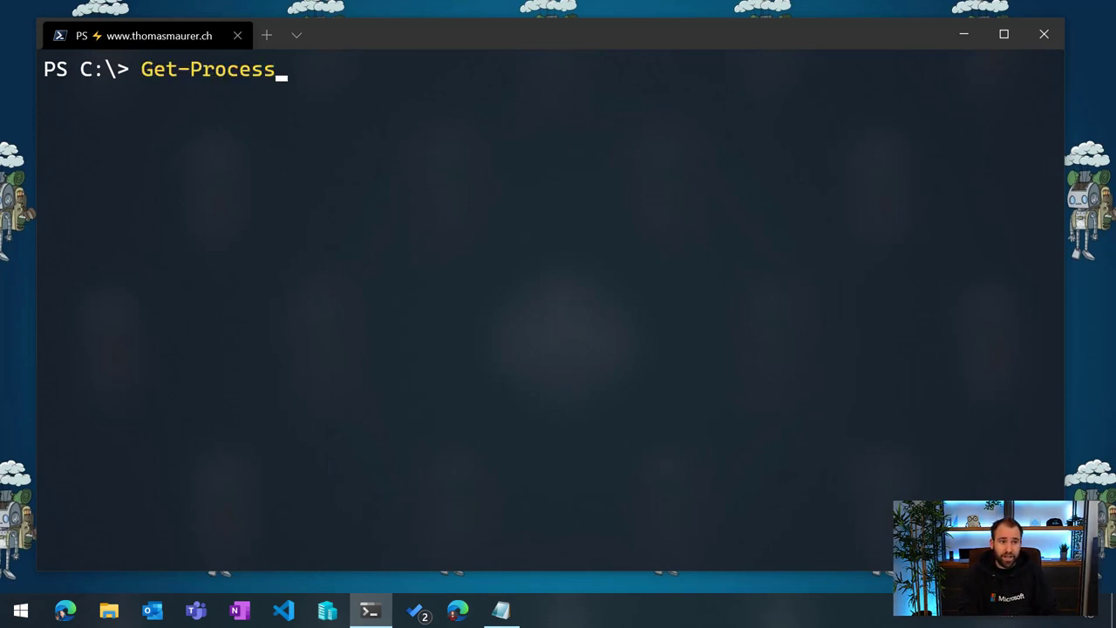
pyautogui.write('"not')
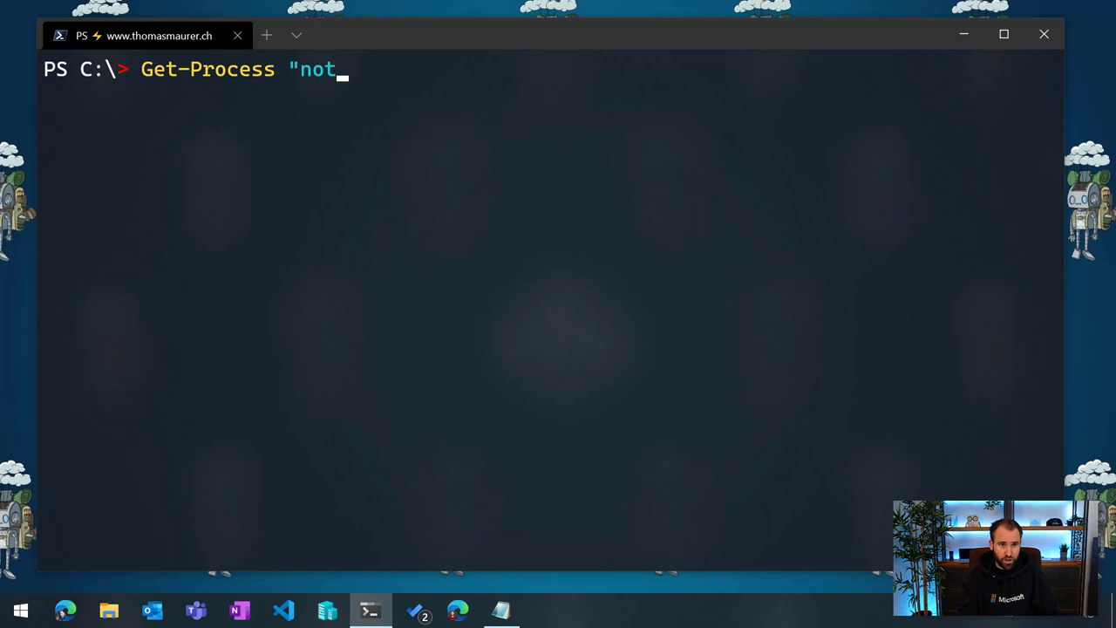
pyautogui.write('epad"')
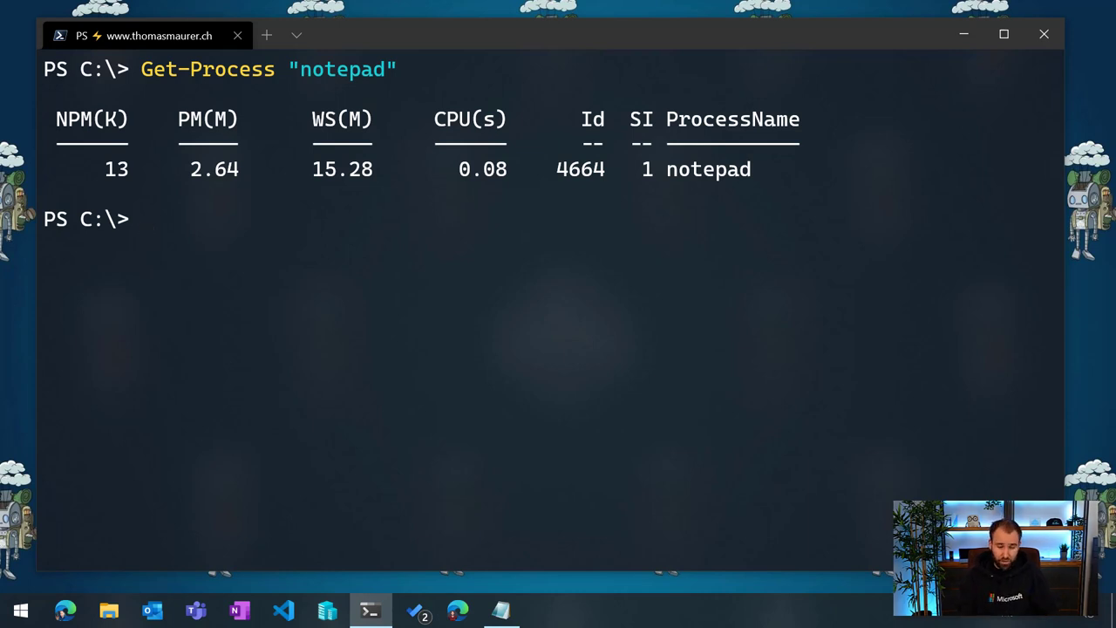
pyautogui.write('Get-Process')
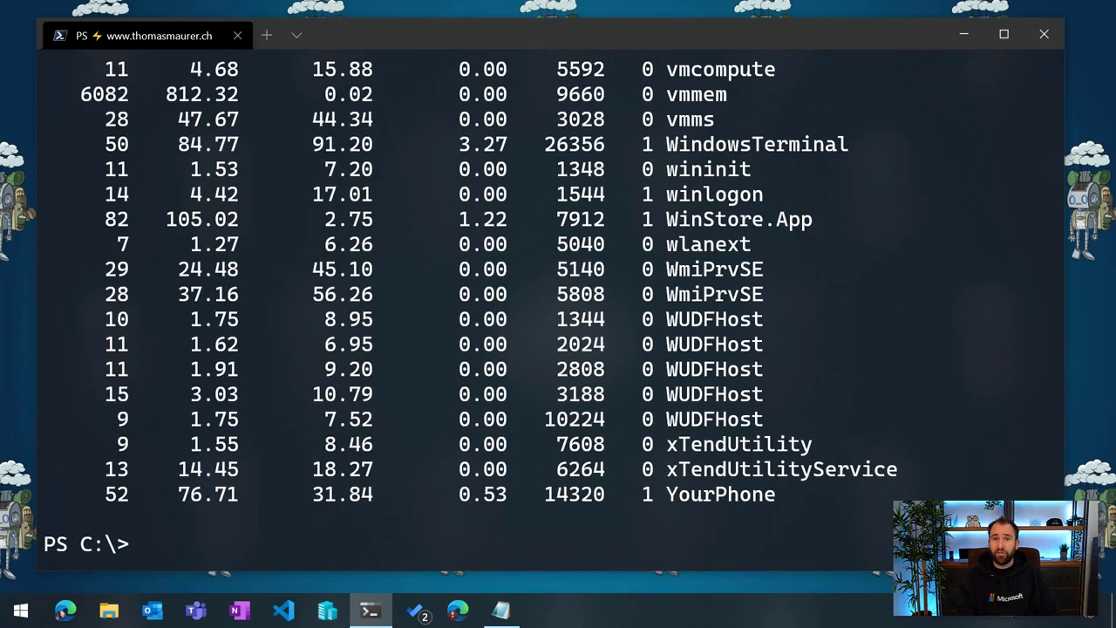
pyautogui.write('Get-Process "notepad"')
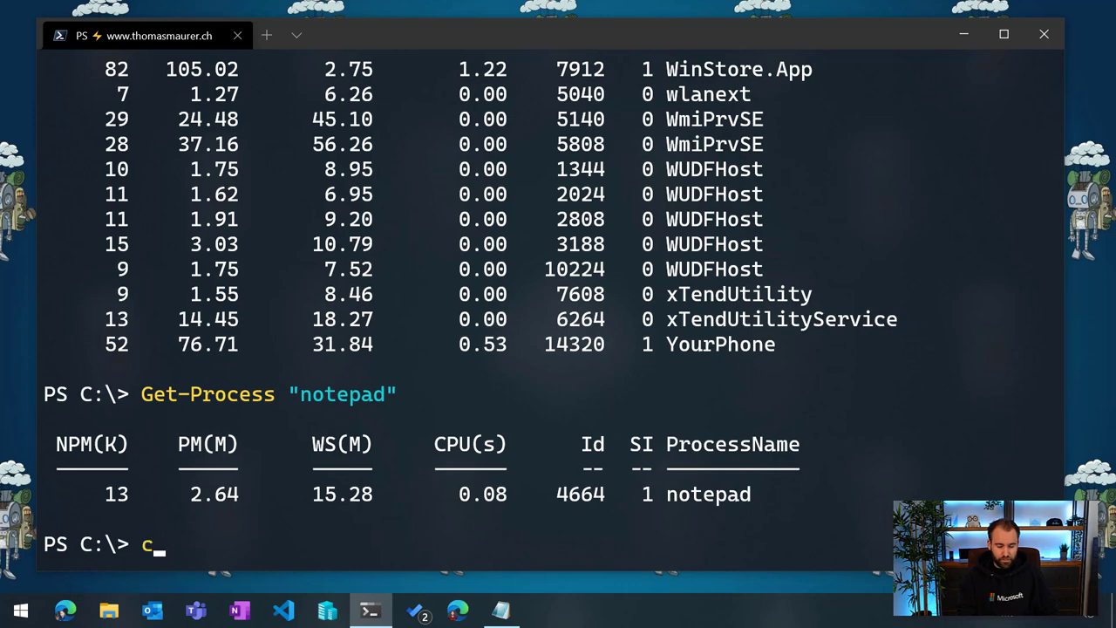
pyautogui.write('ls')
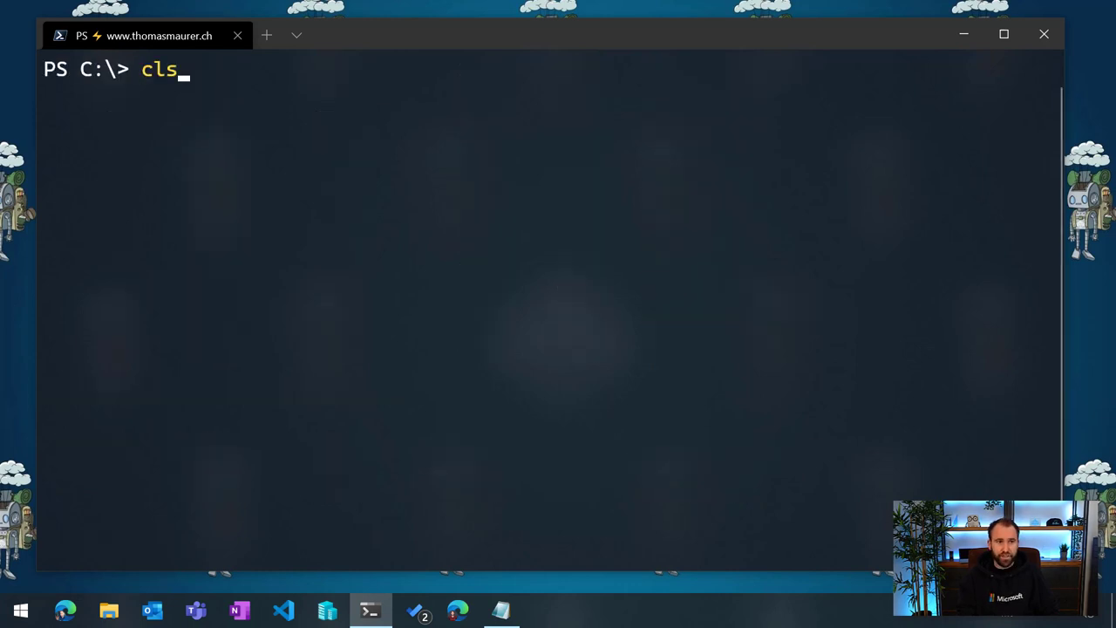
pyautogui.write('Get-Process "notepad"')
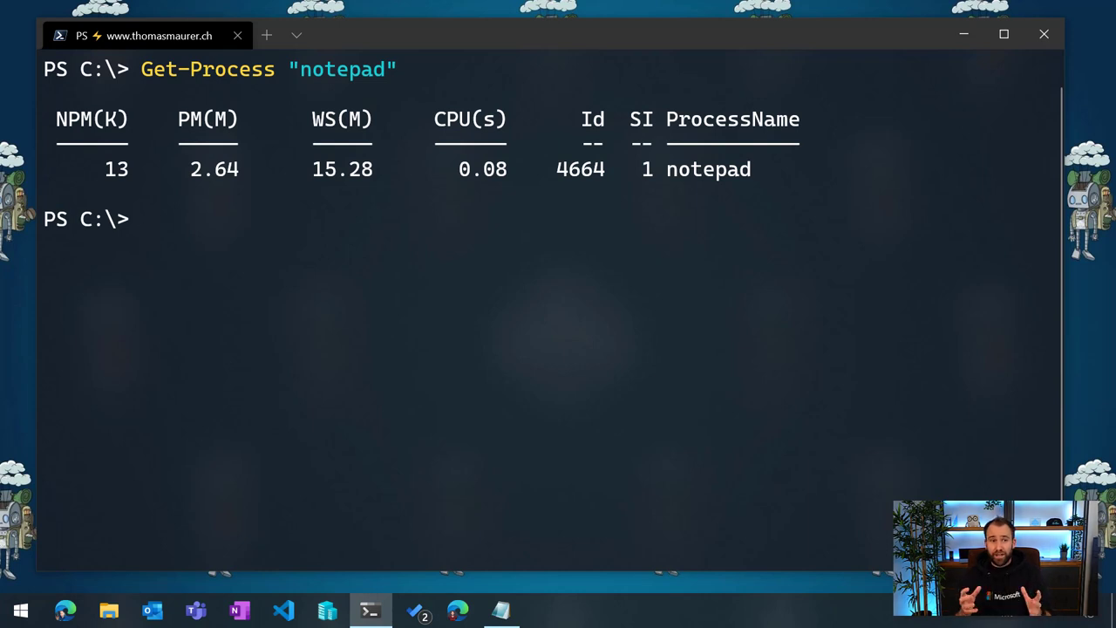
# - Pipe Get-Process "notepad" into Stop-Process to end Notepad, then clear the screen
pyautogui.write('Get-Process "notepad" |')
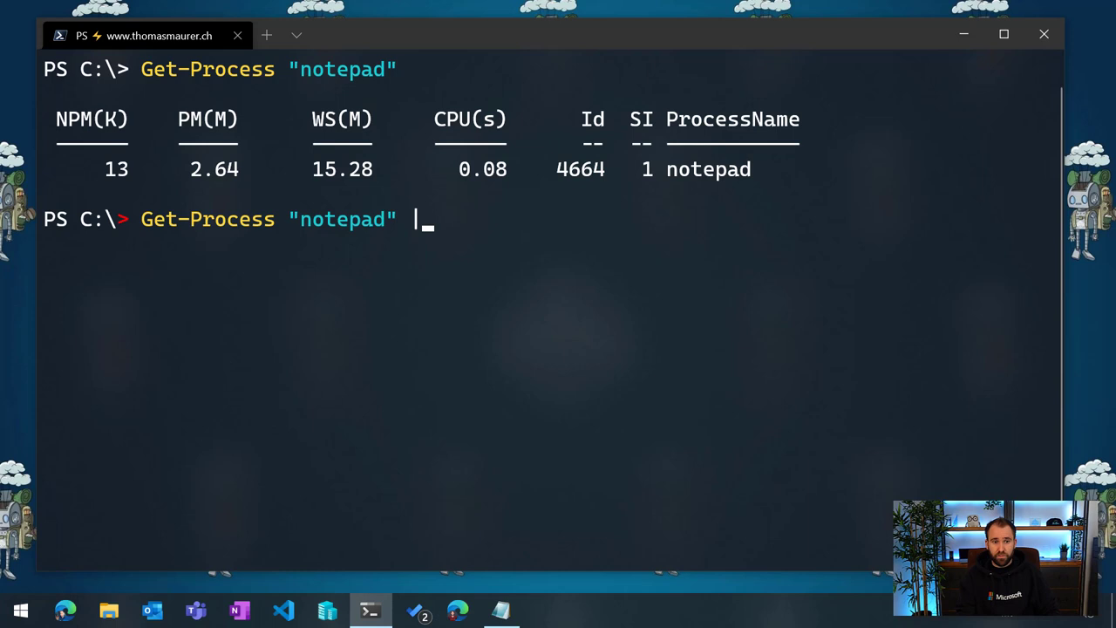
pyautogui.write('st')
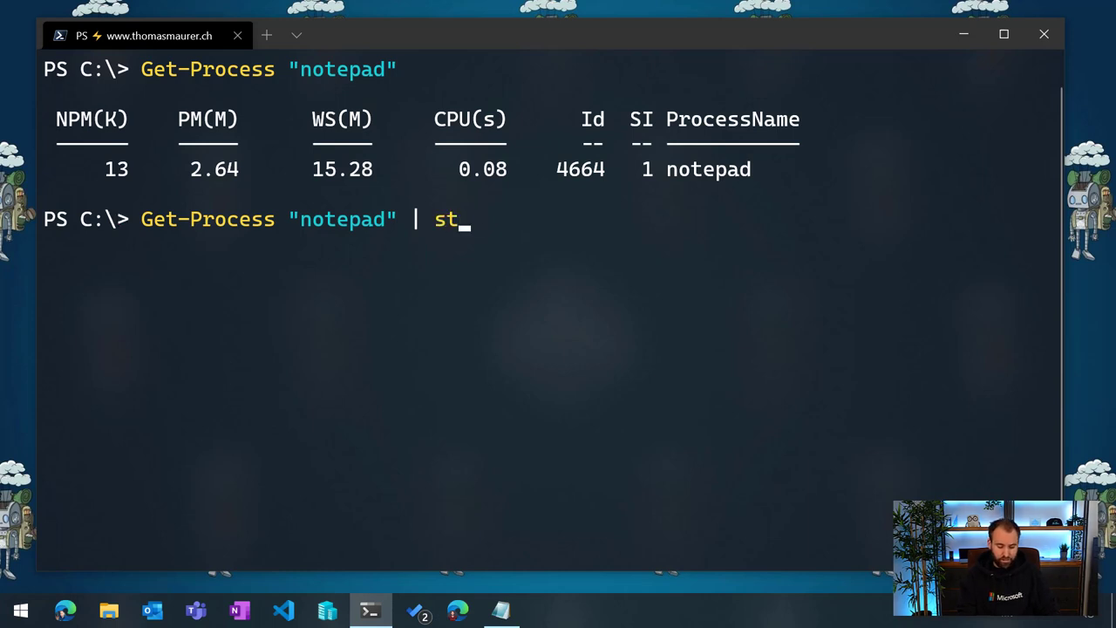
pyautogui.write('op-pr')
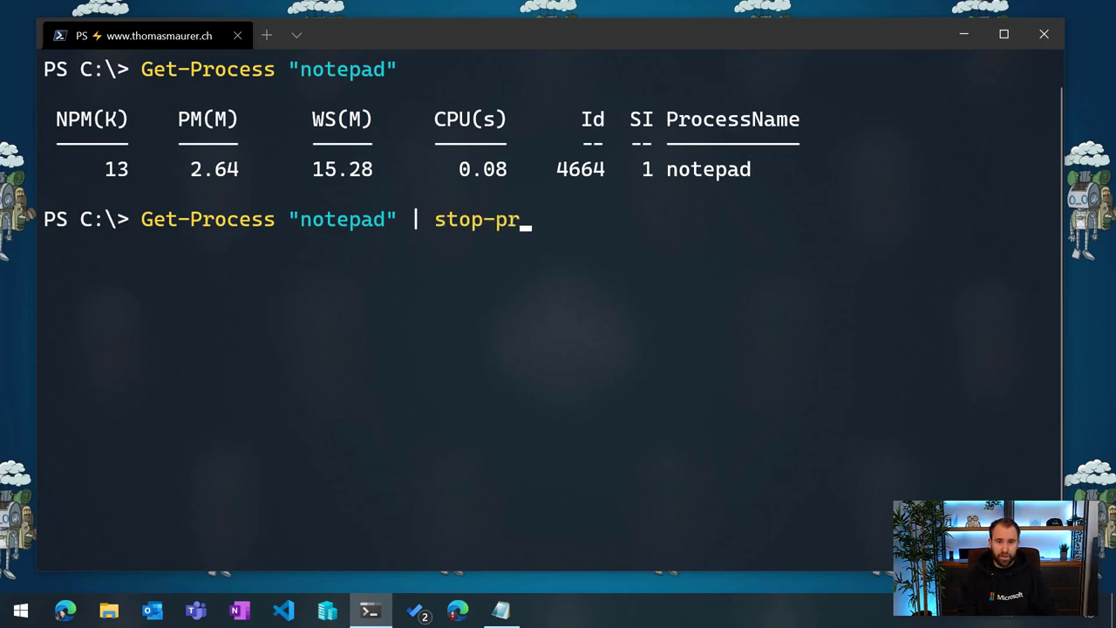
pyautogui.press('Tab')
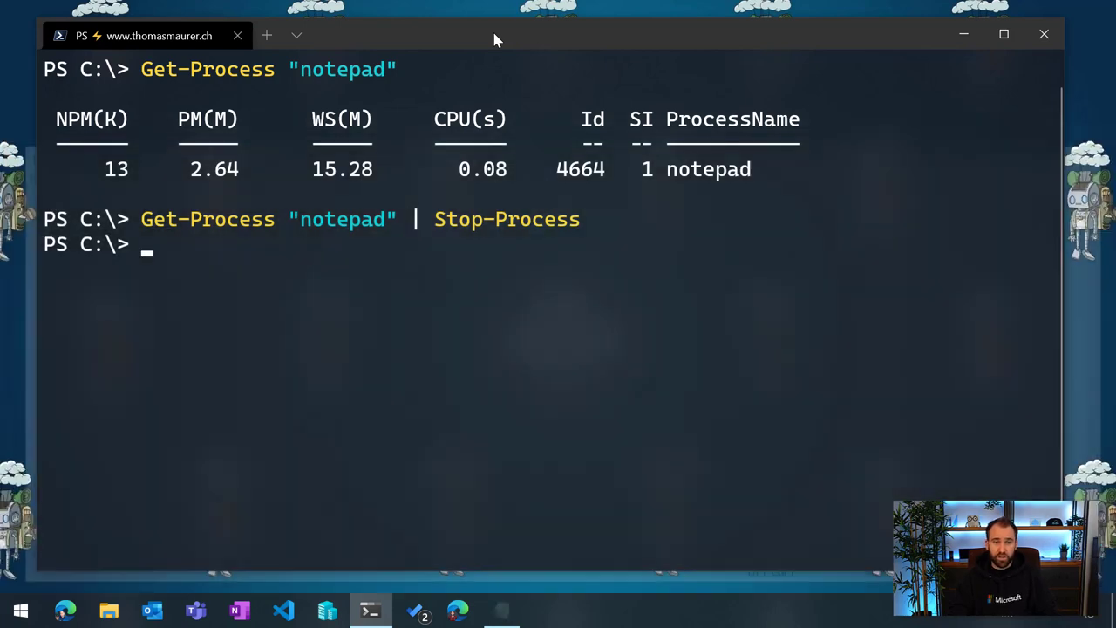
pyautogui.write('cls')
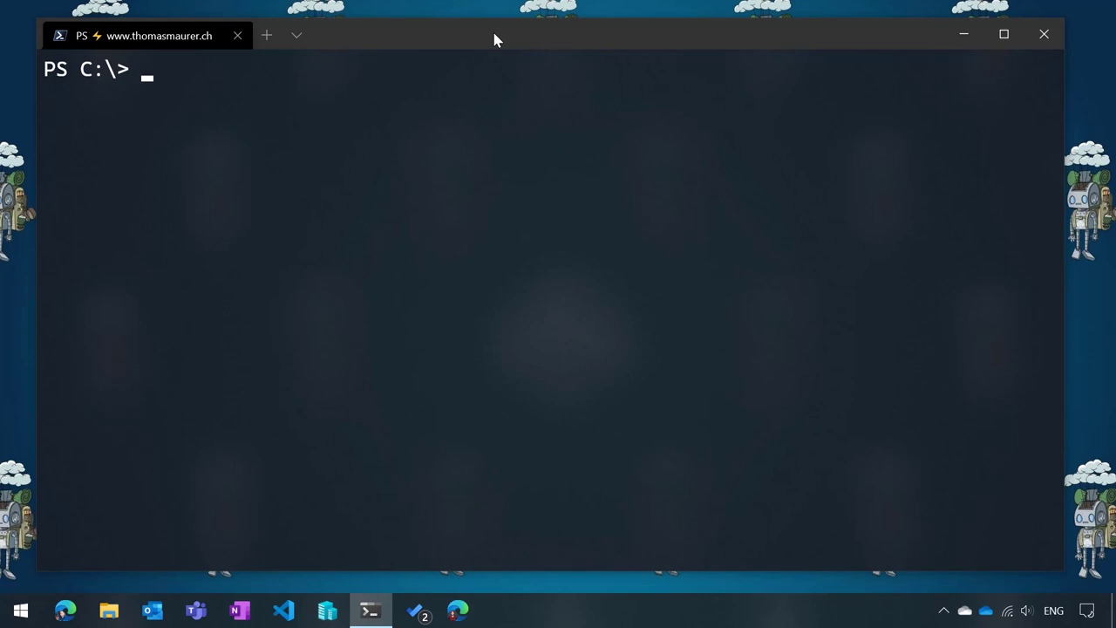
pyautogui.write('s')
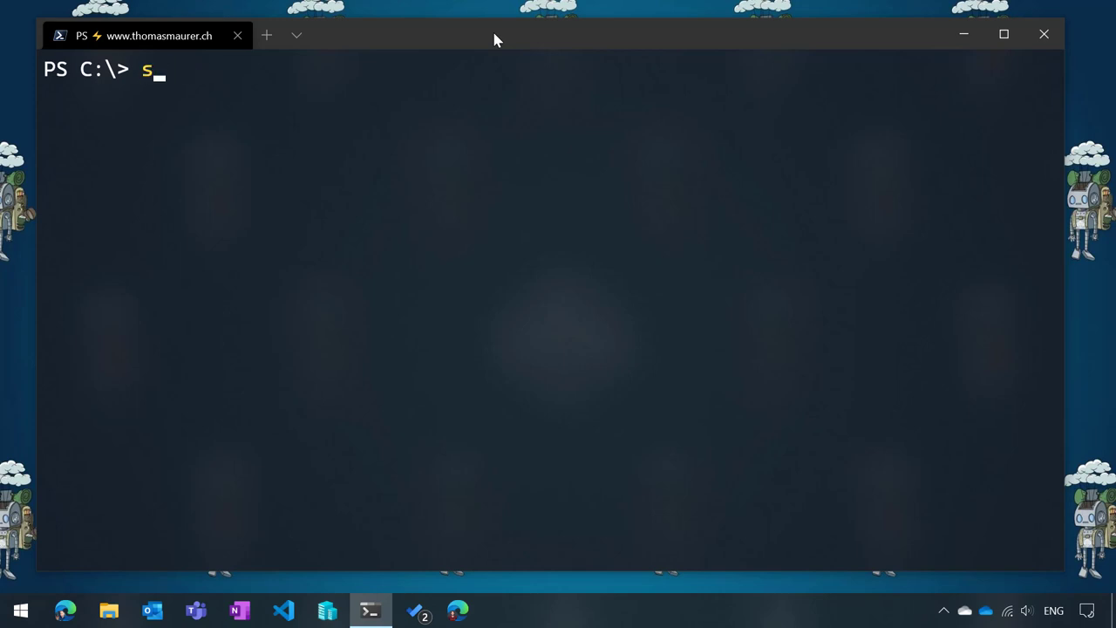
pyautogui.write('tart notepad')
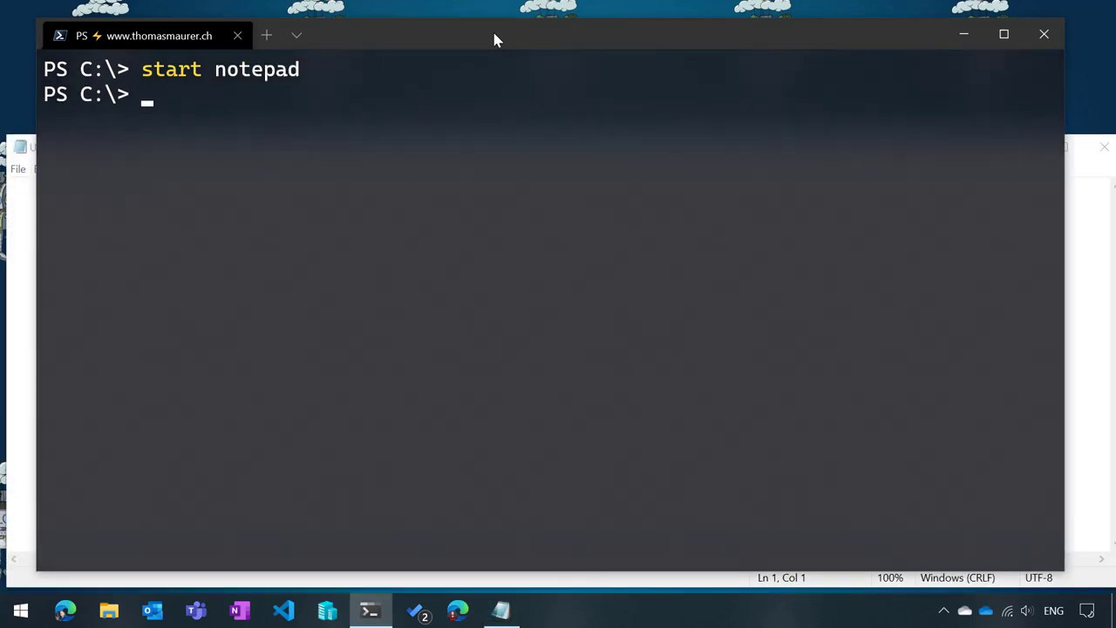
pyautogui.write('get-')
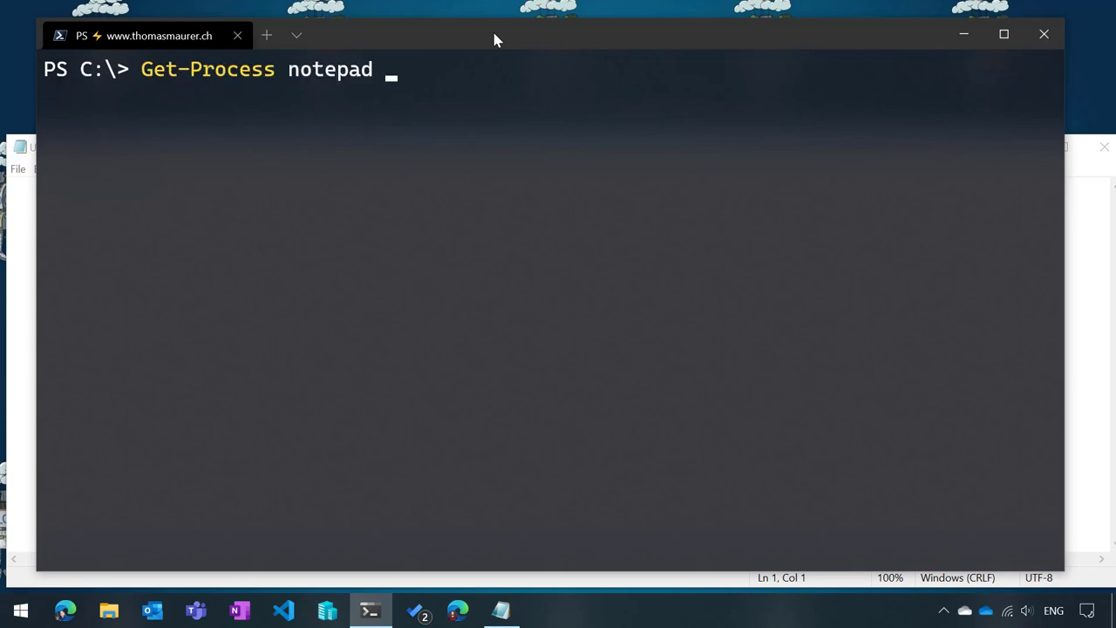
pyautogui.write(';')
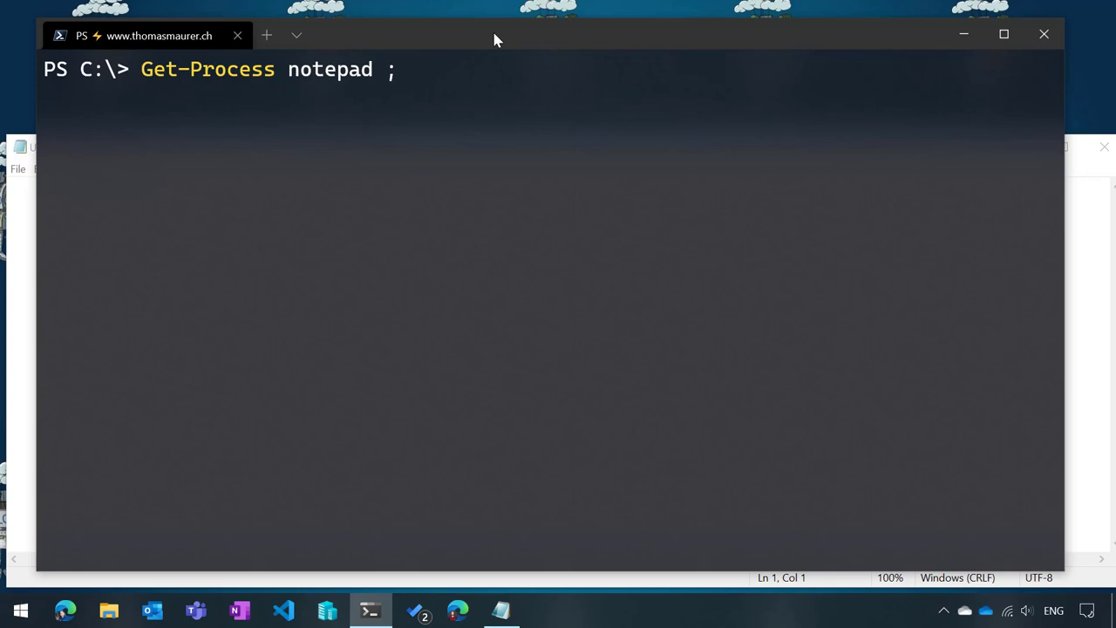
pyautogui.write('start')
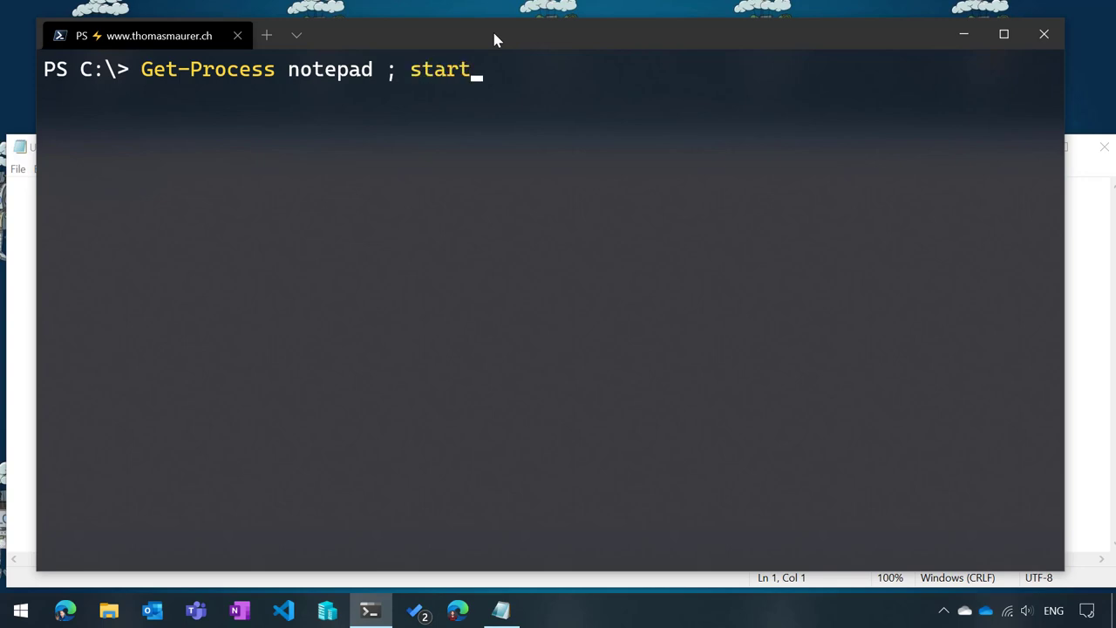
pyautogui.write('"https')
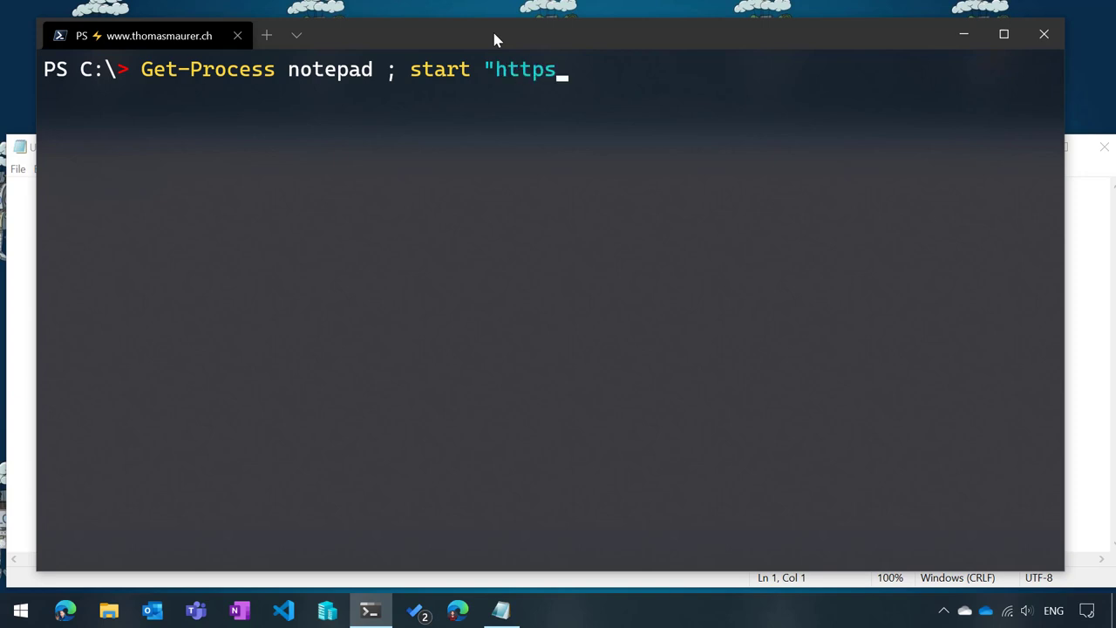
pyautogui.write('://www.th')
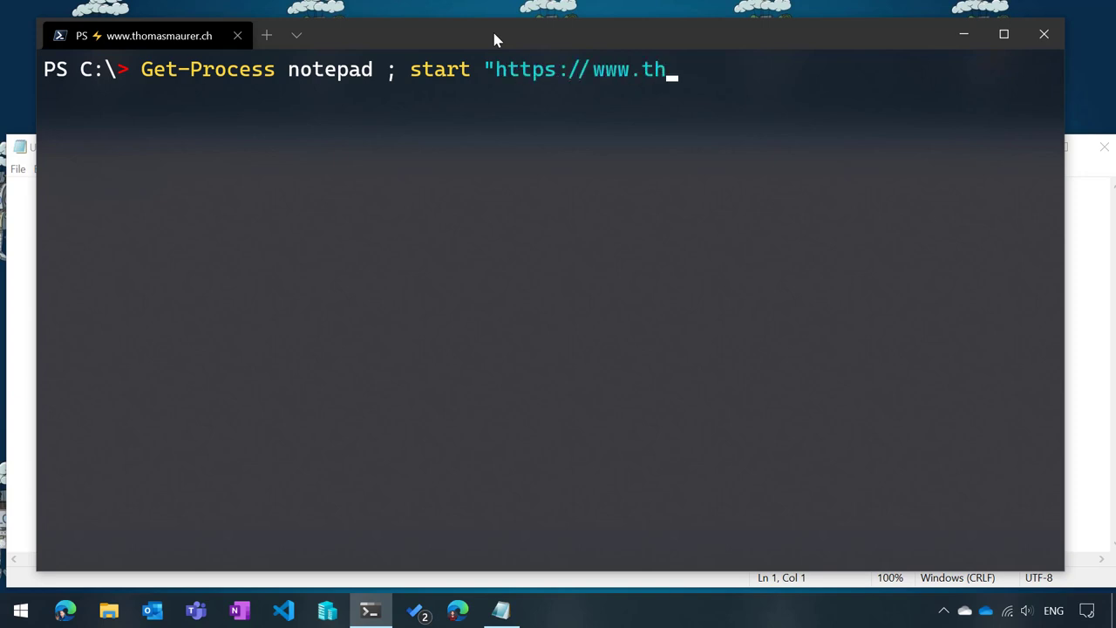
pyautogui.write('omasmaurer.ch"')
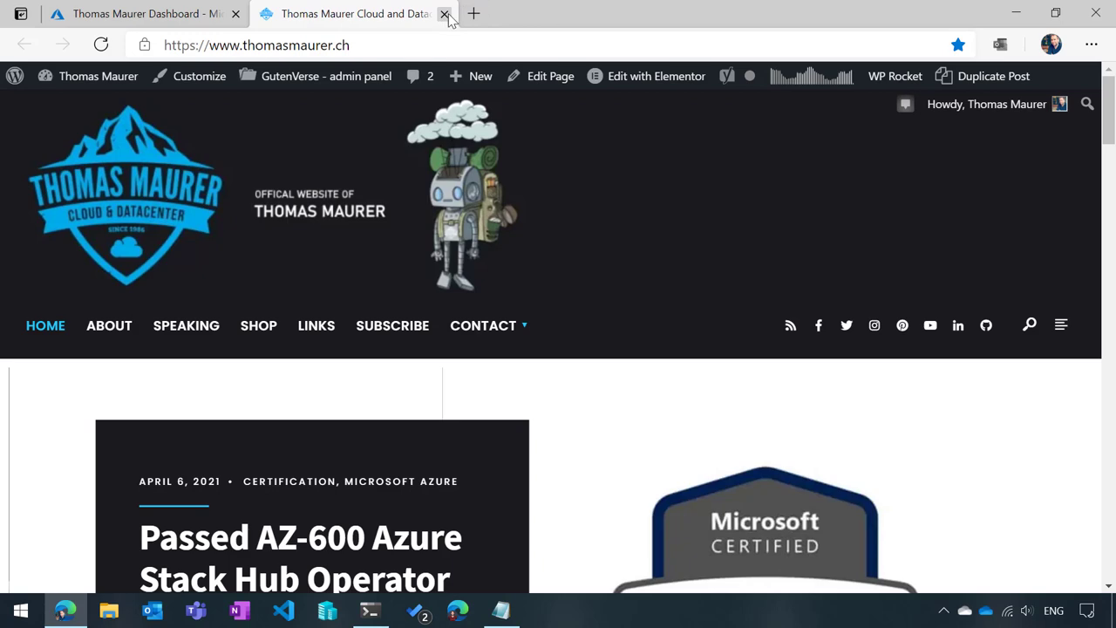
# - Close the thomasmaurer.ch site in Edge and type cls in the terminal
pyautogui.click(444, 14)
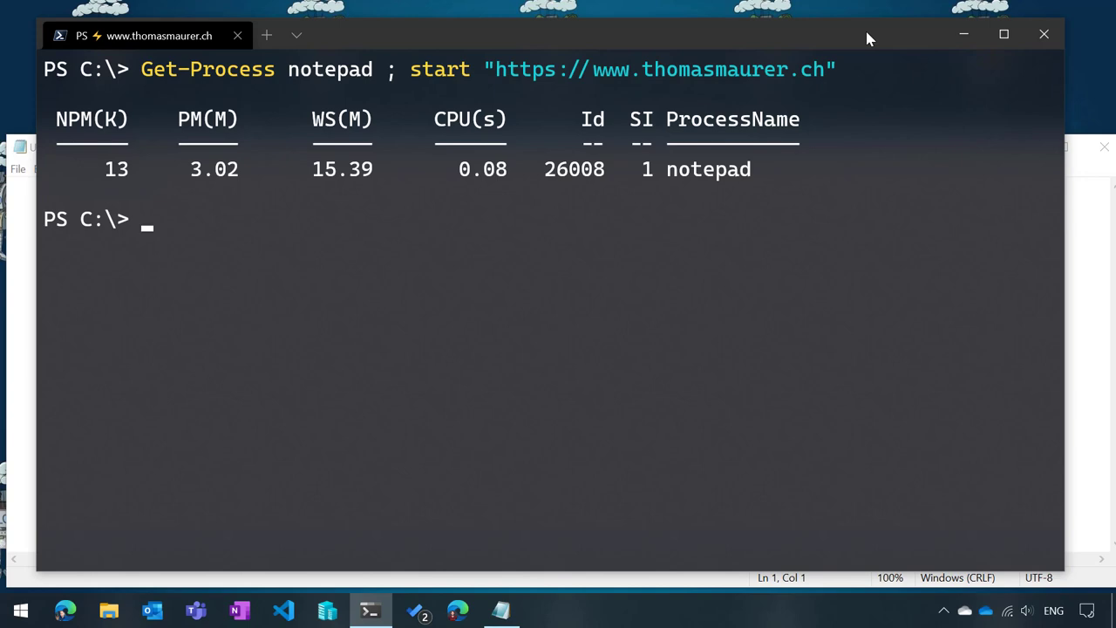
pyautogui.write('cls')
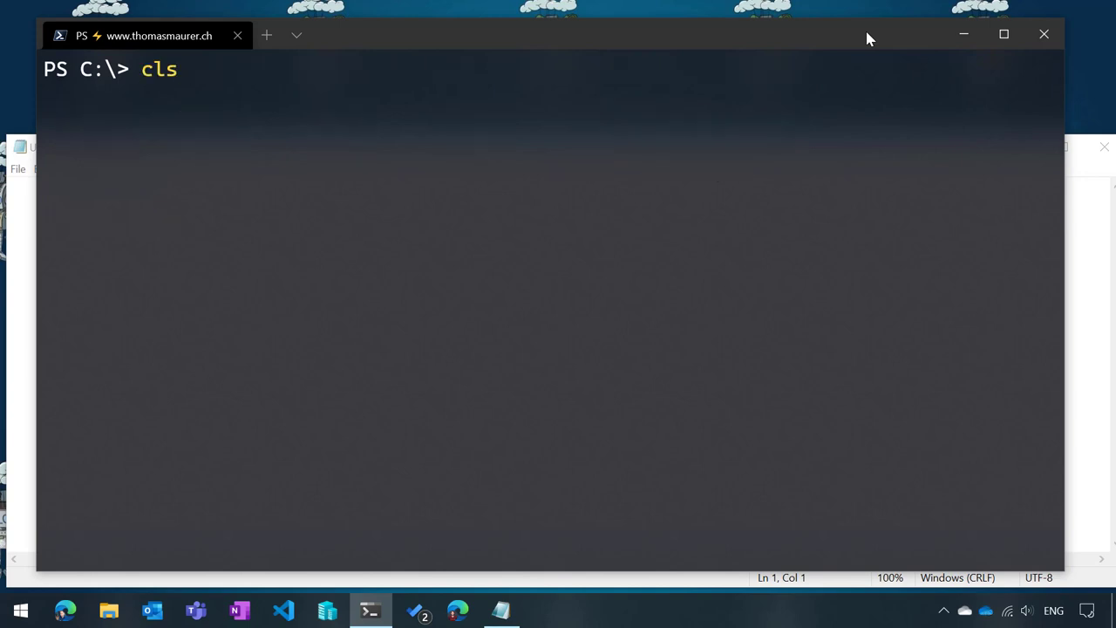
# - Add | Stop-Process after Get-Process notepad in the chained line and run it
pyautogui.write('Get-Process notepad ; start "https://www.thomasmaurer.ch"')
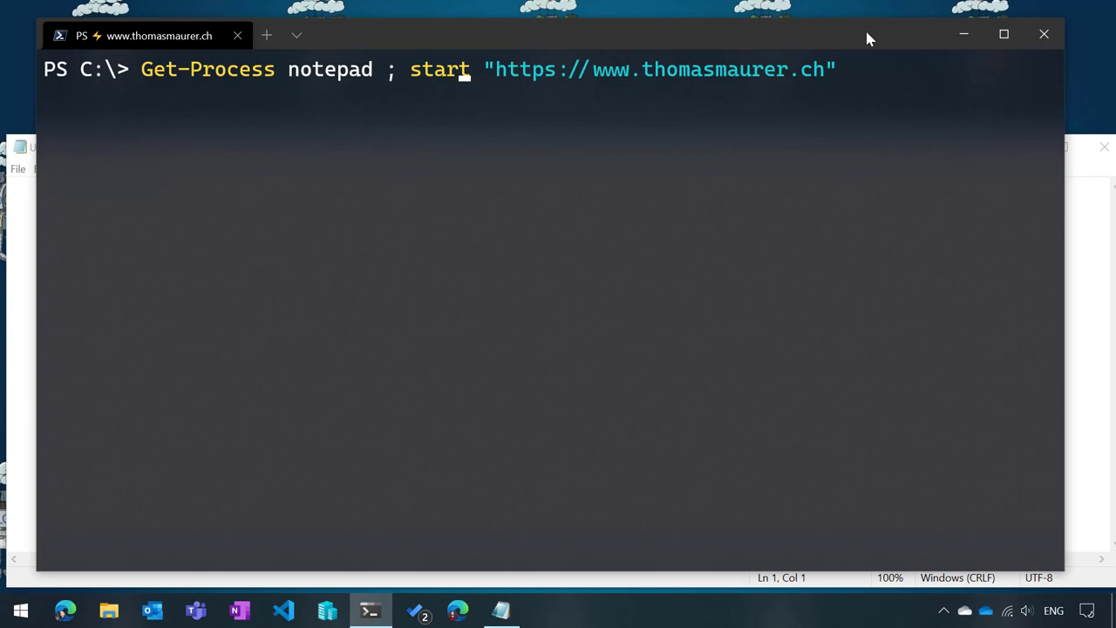
pyautogui.write('|')
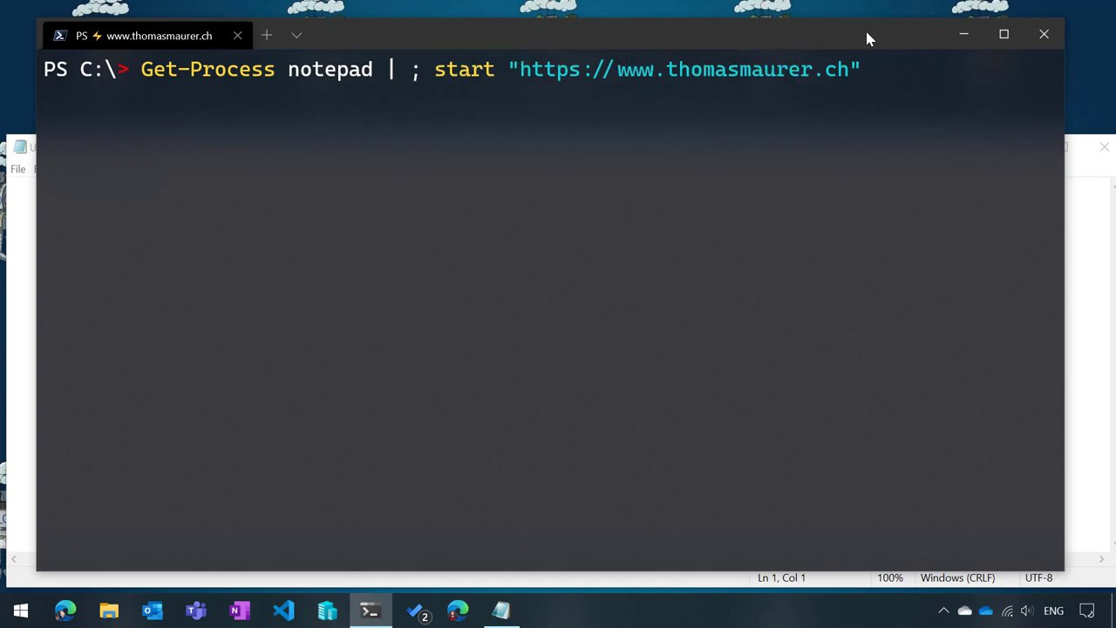
pyautogui.write('stop')
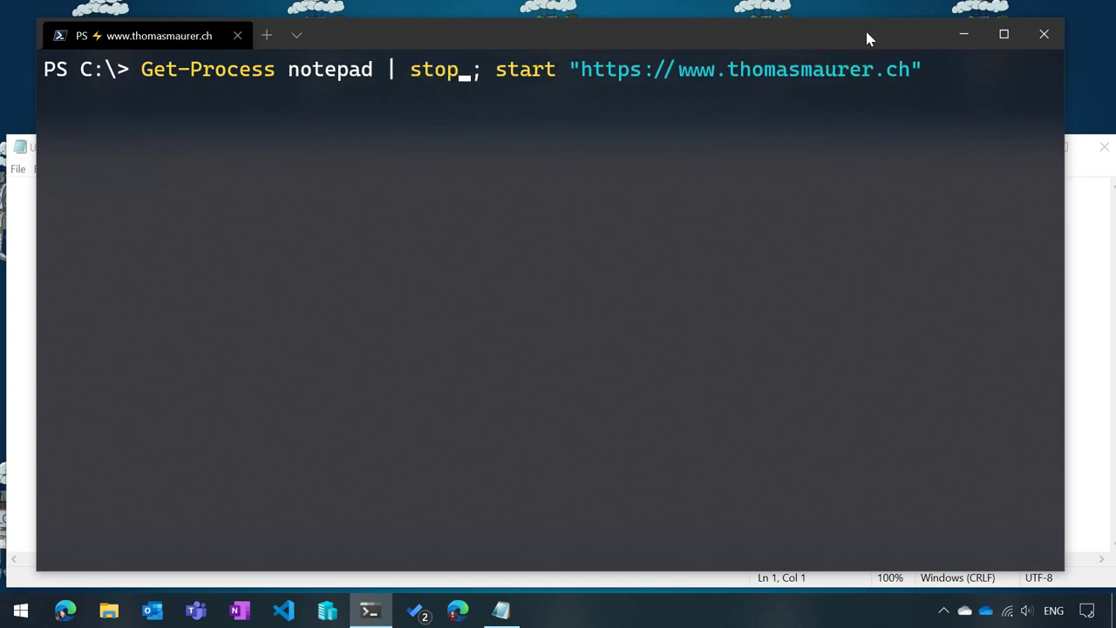
pyautogui.press('Tab')
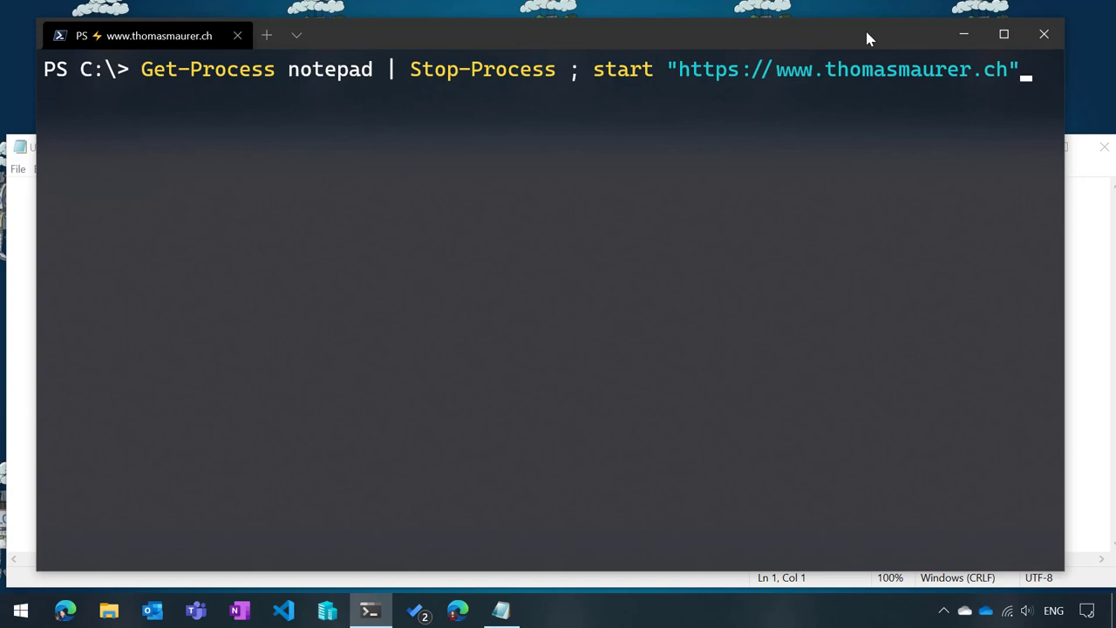
pyautogui.press('Enter')
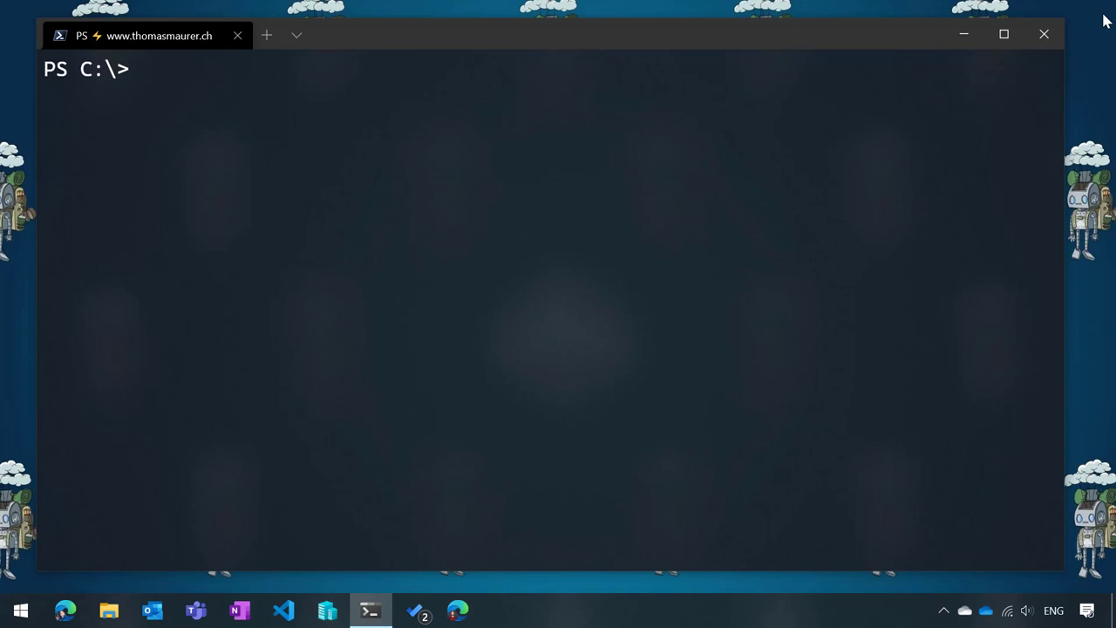
pyautogui.write('Get-Process')
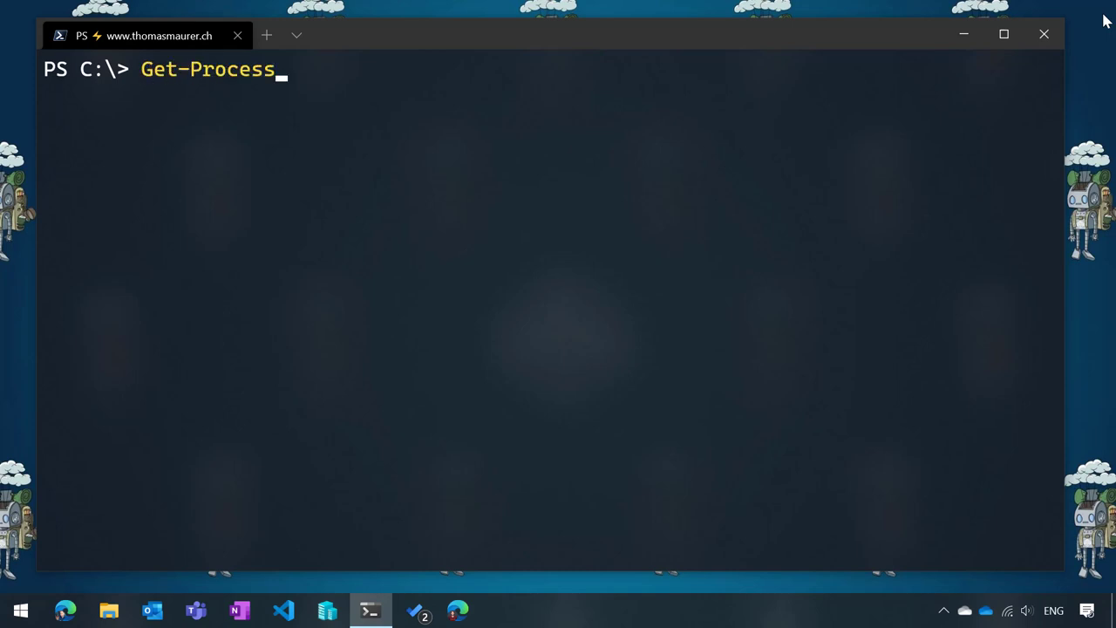
pyautogui.write('note')
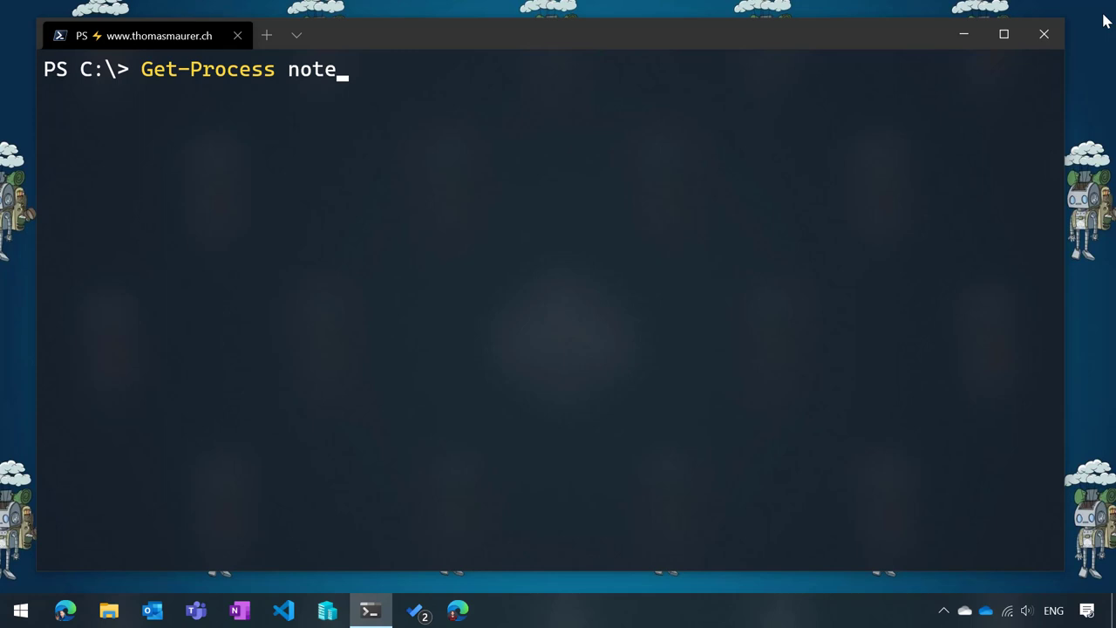
pyautogui.write('pad && s')
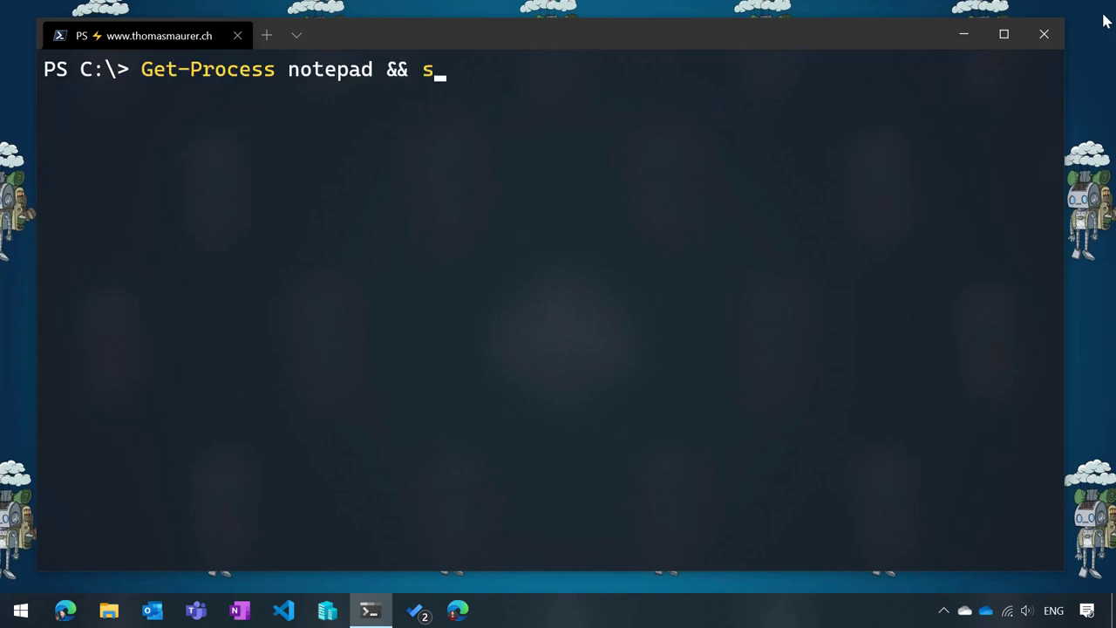
pyautogui.write('tart "')
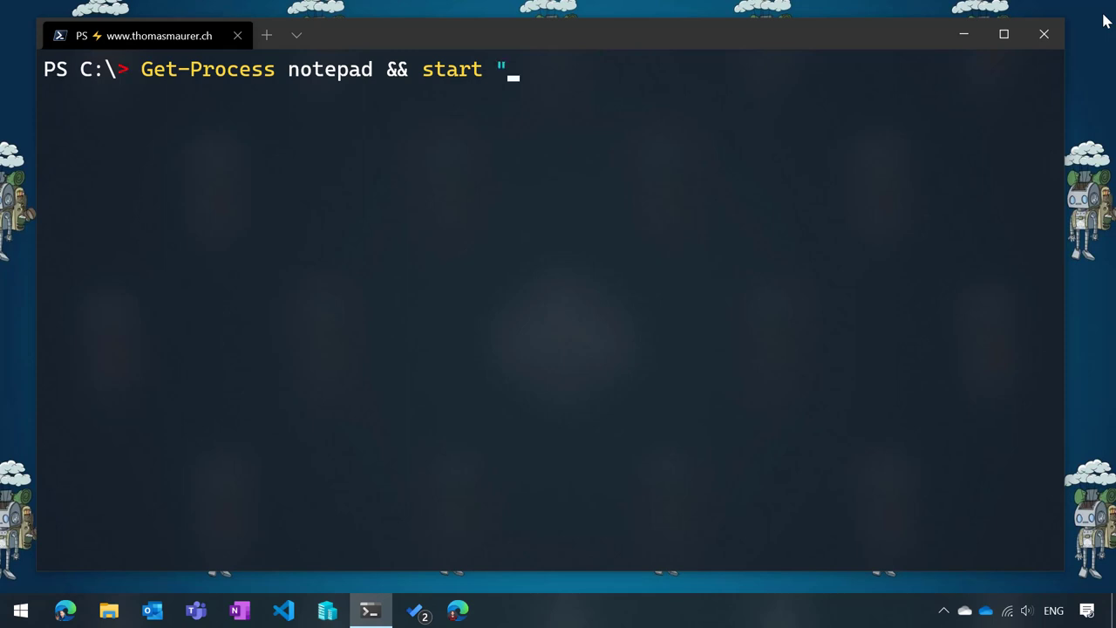
pyautogui.write('https://')
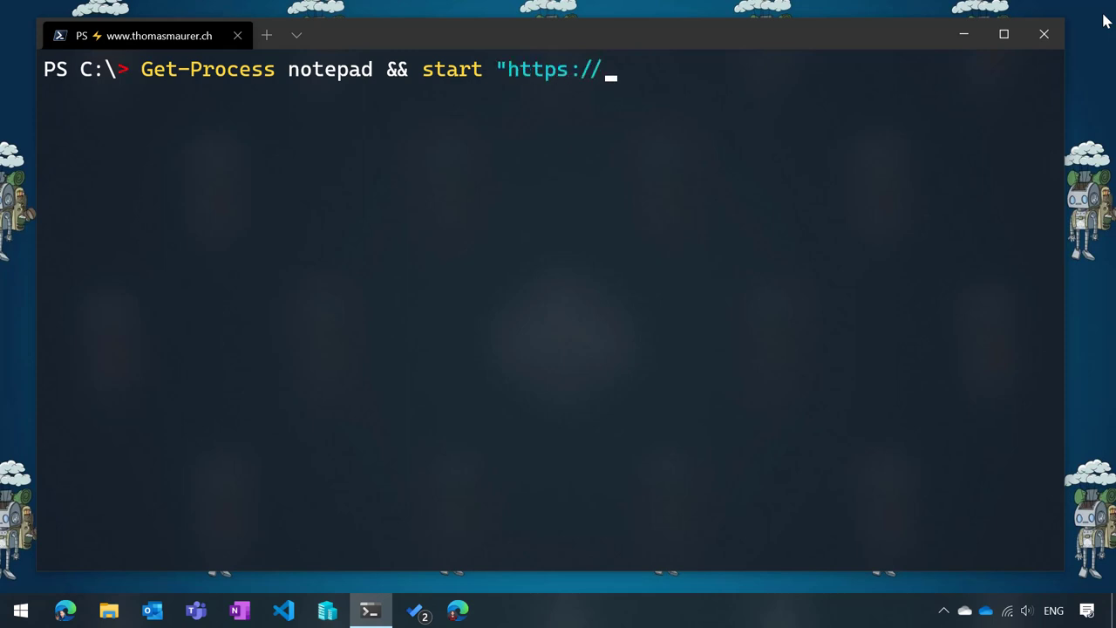
pyautogui.write('www.tjo')
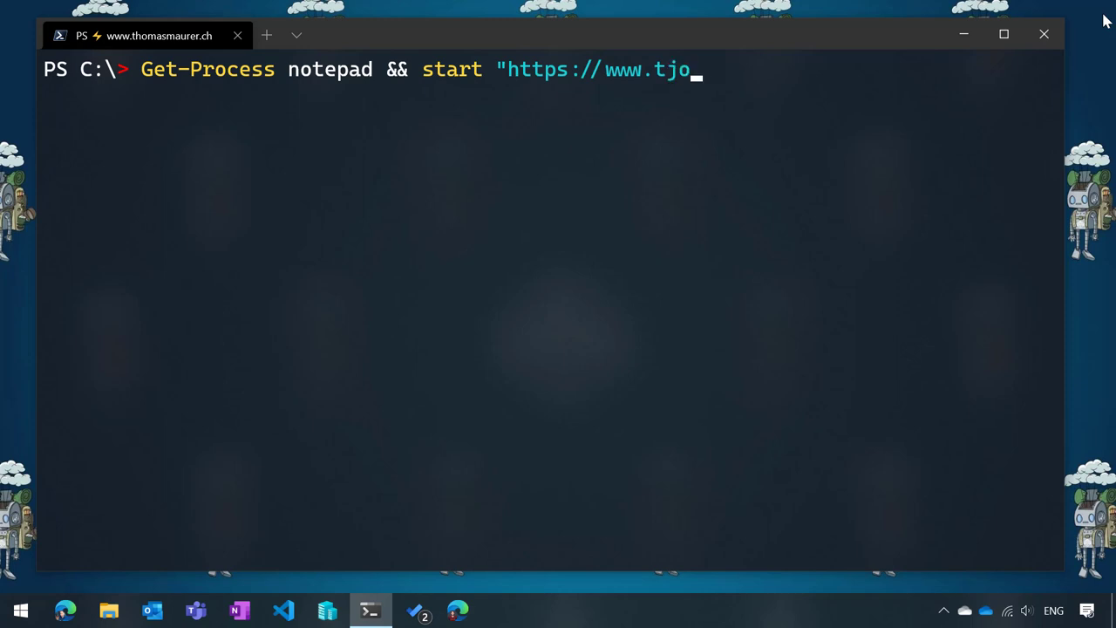
pyautogui.write('homasmaure.')
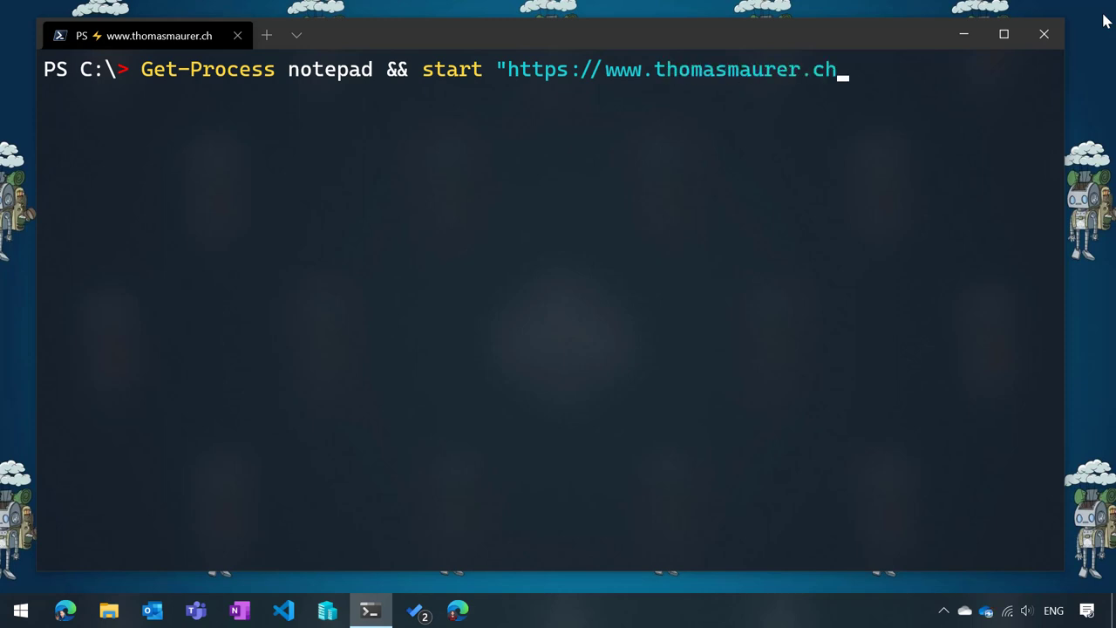
pyautogui.write('"')
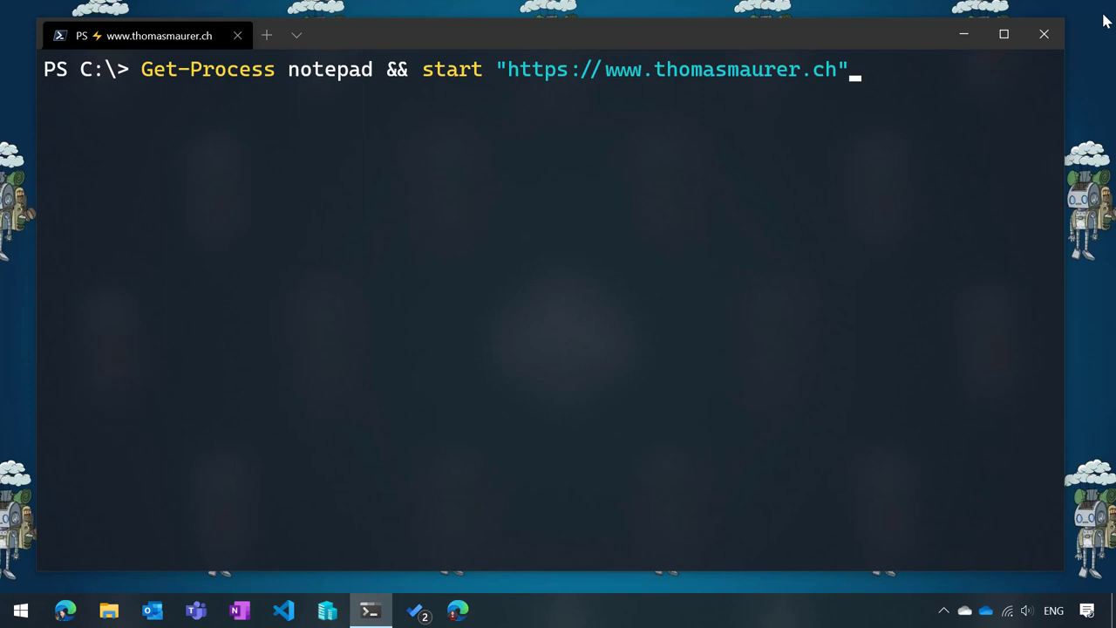
pyautogui.press('Enter')
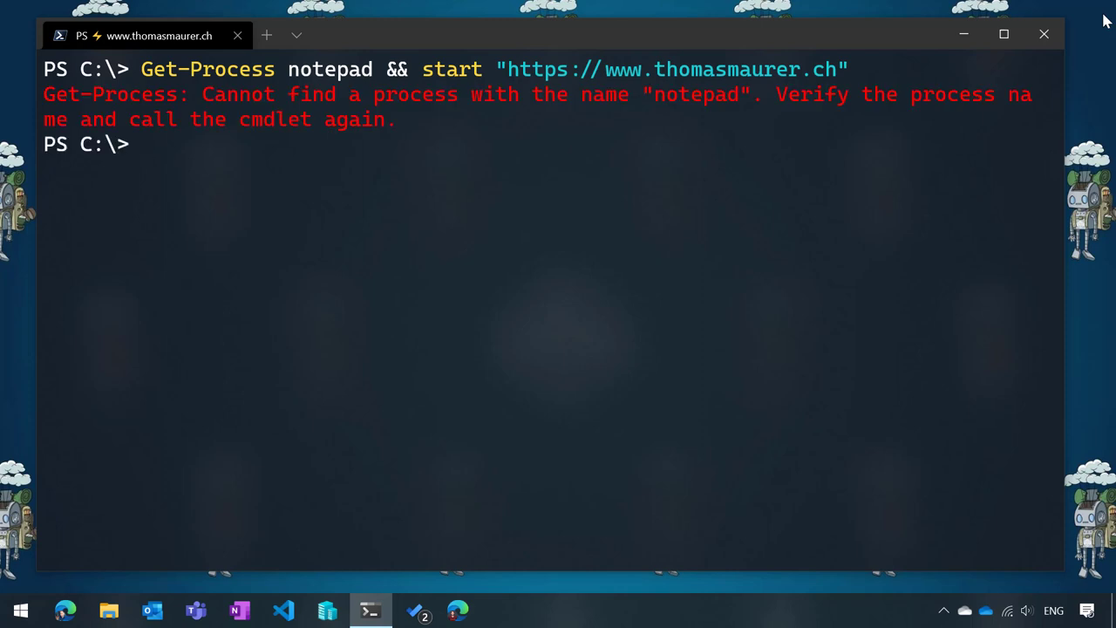
# - Relaunch Notepad with start notepad and recall the earlier && chained command
pyautogui.write('start sn')
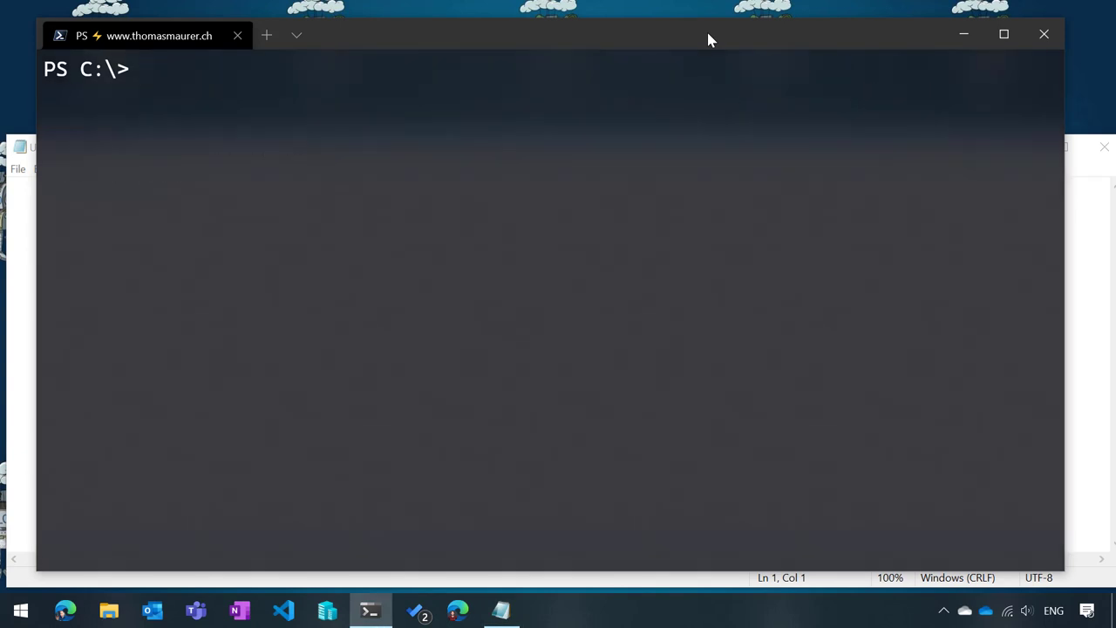
pyautogui.write('Get-Process notepad && start "https://www.thomasmaurer.ch"')
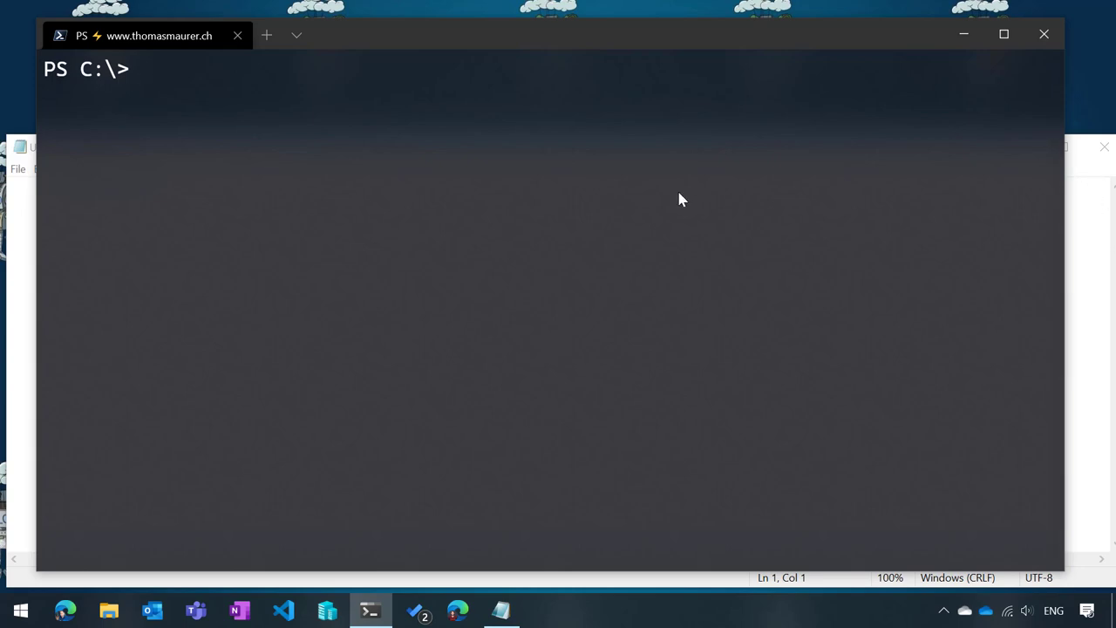
pyautogui.moveTo(648, 205)
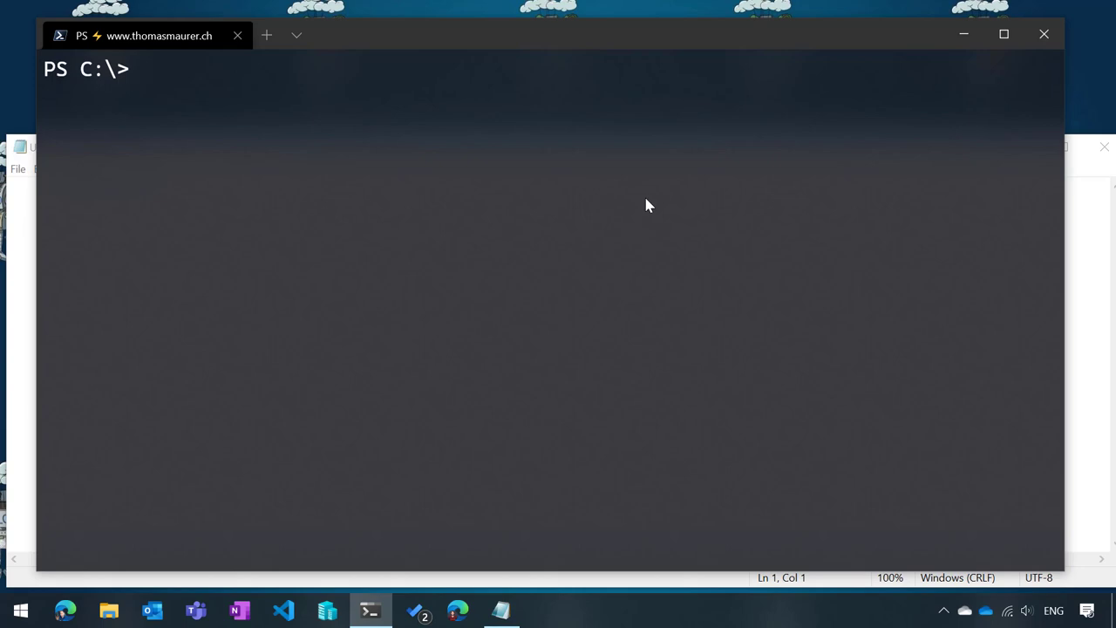
# - Run Get-Process notepad || Start-Process notepad, listing process Id 10040, then close Notepad
pyautogui.write('get-')
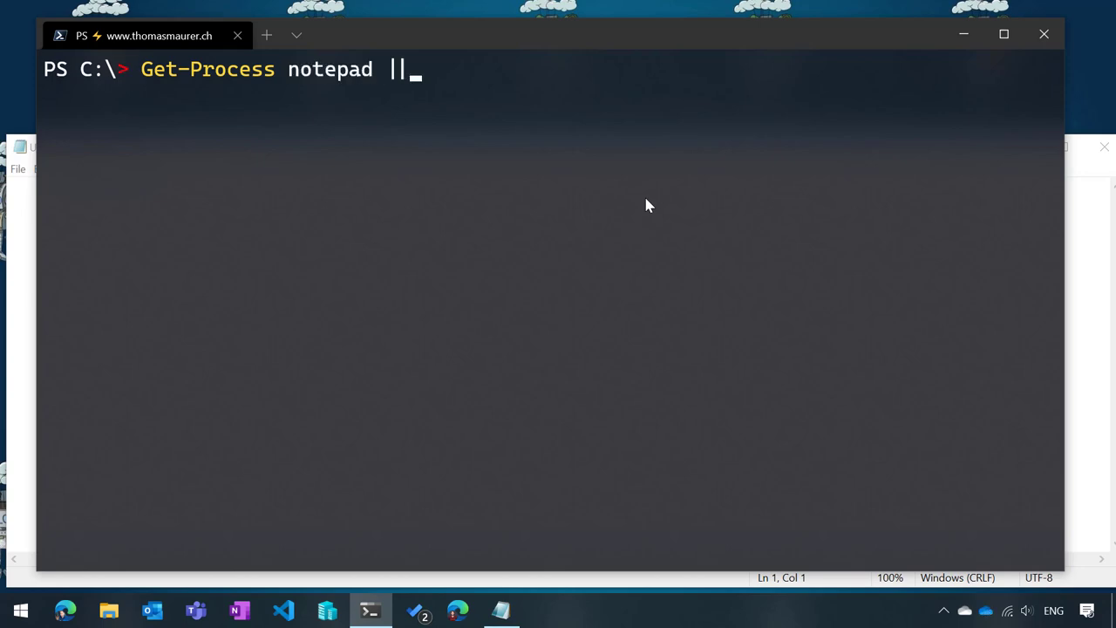
pyautogui.write('start')
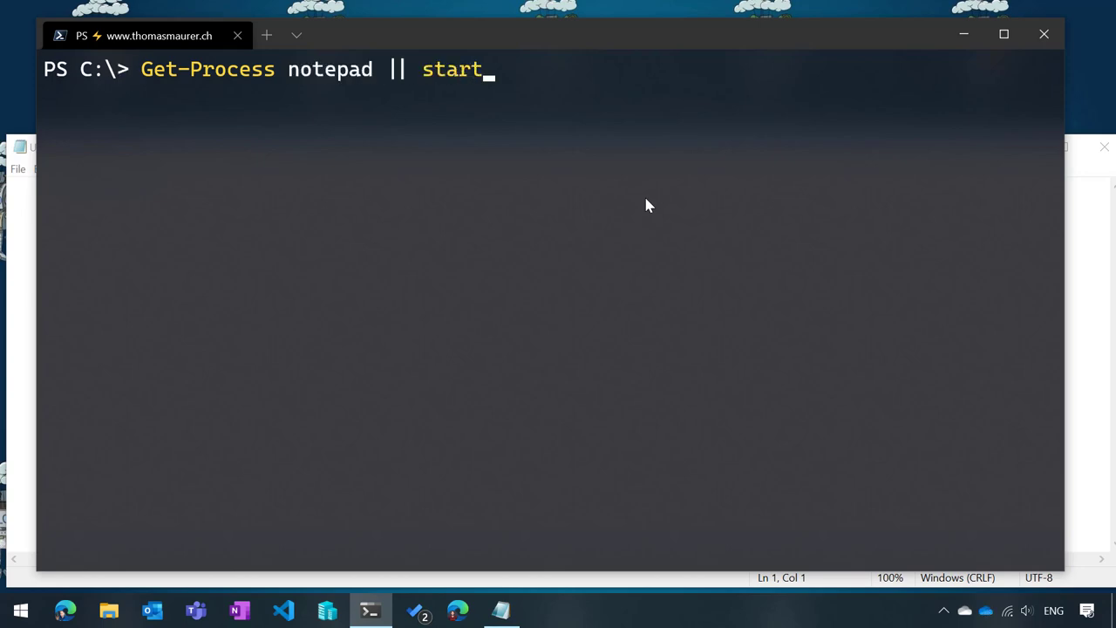
pyautogui.write('notepad')
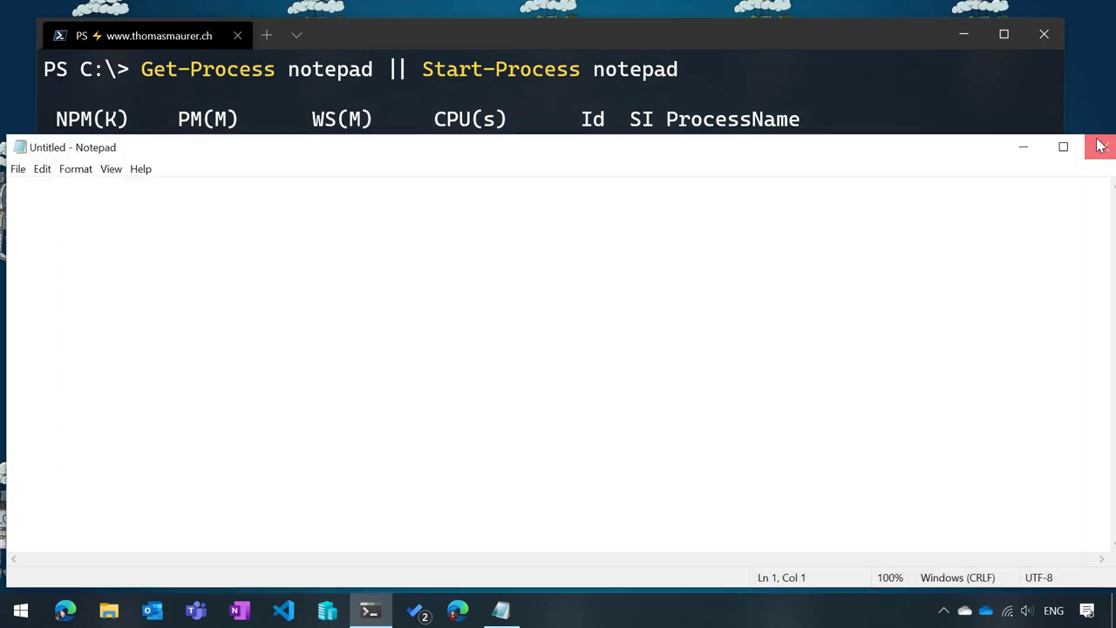
pyautogui.click(1099, 146)
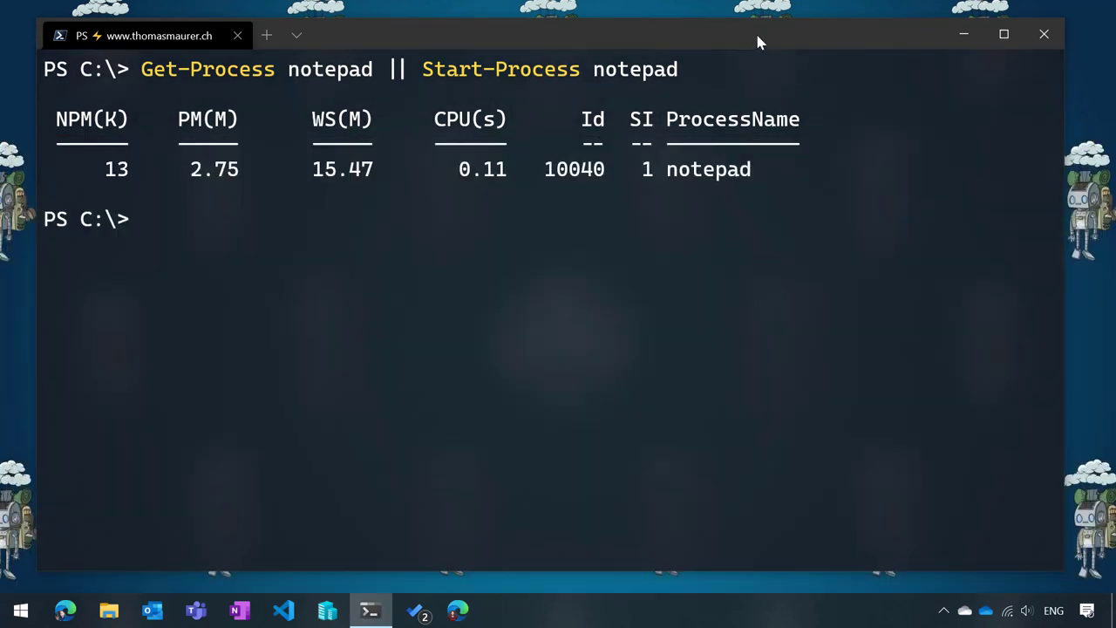